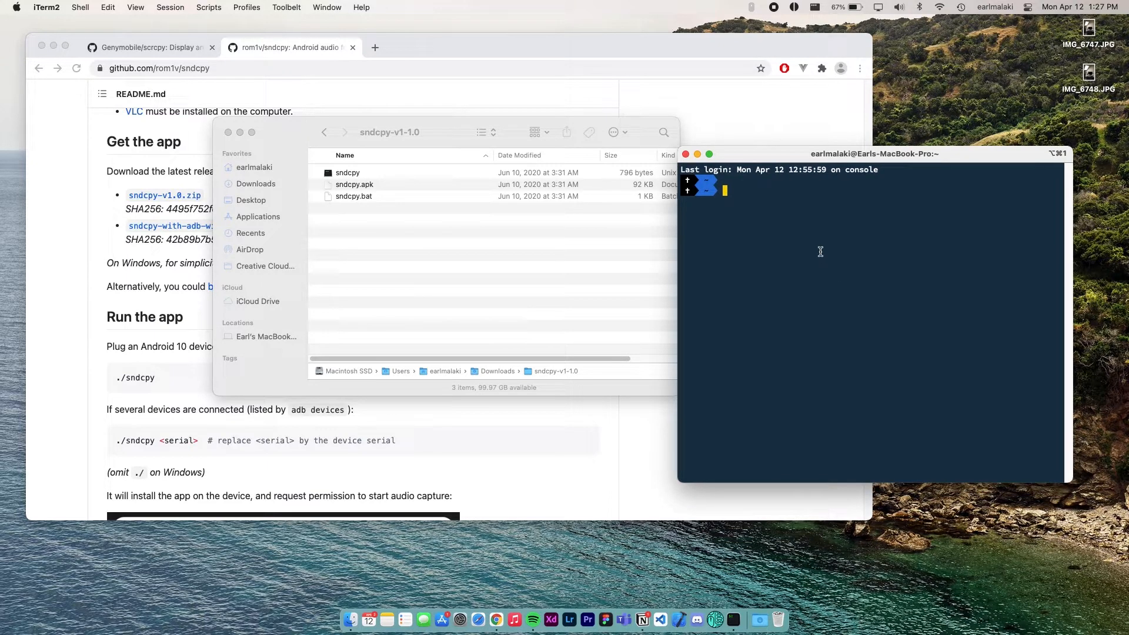
Change into Downloads/sndcpy-v1.0, list its files, and start running ./sndcpy.
type("cd")
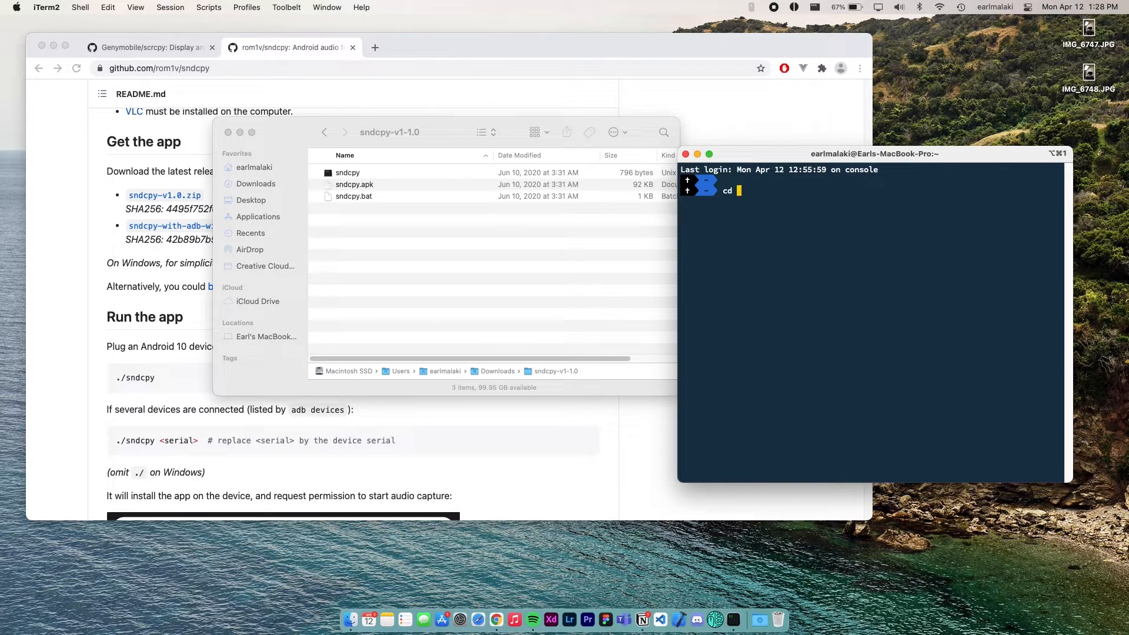
type("Downloads/s")
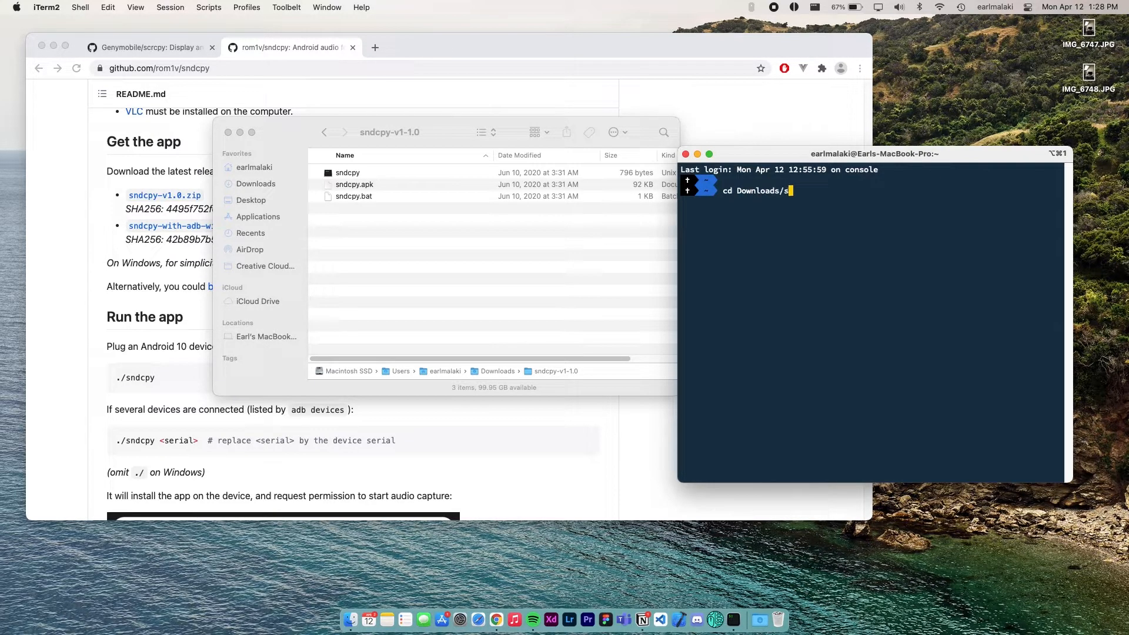
type("ndcpy-v1.0")
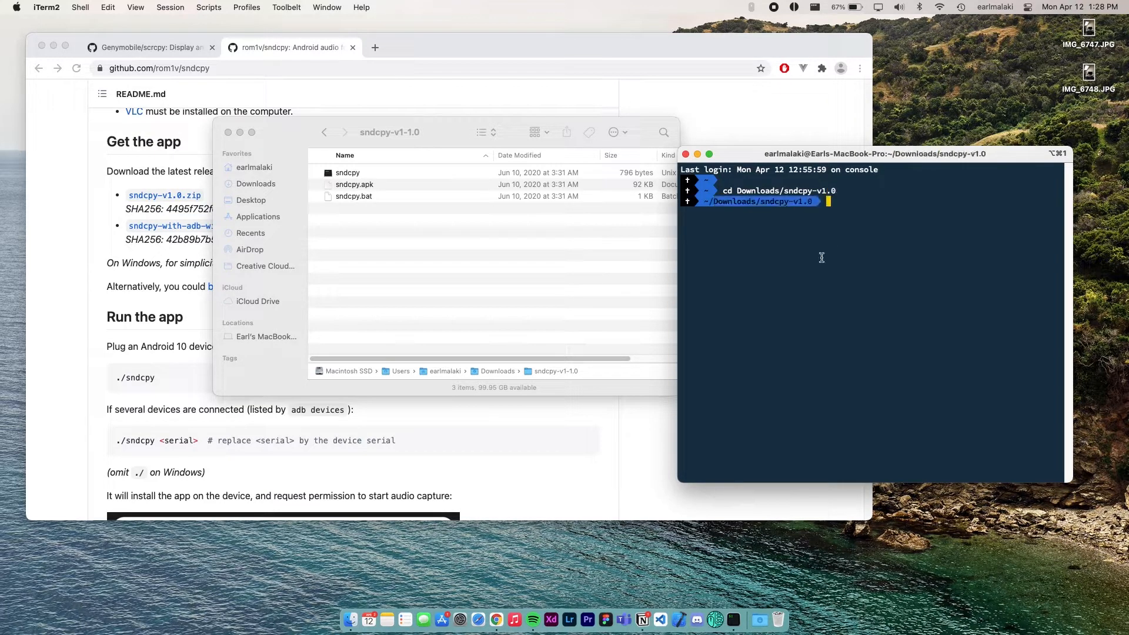
type("ls")
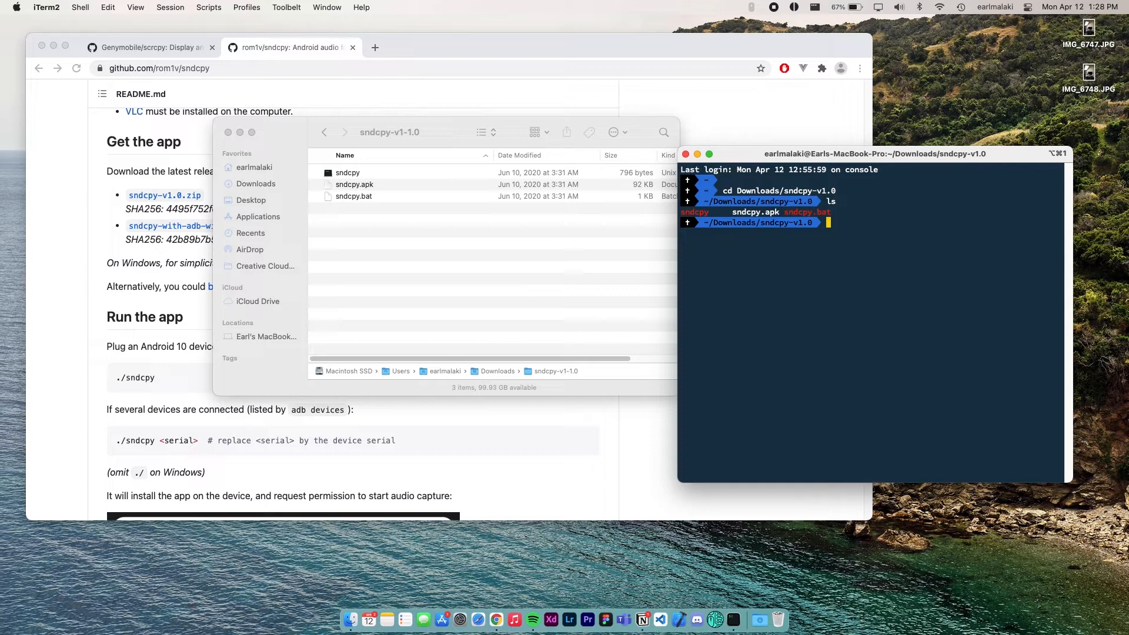
mouse_move(785, 315)
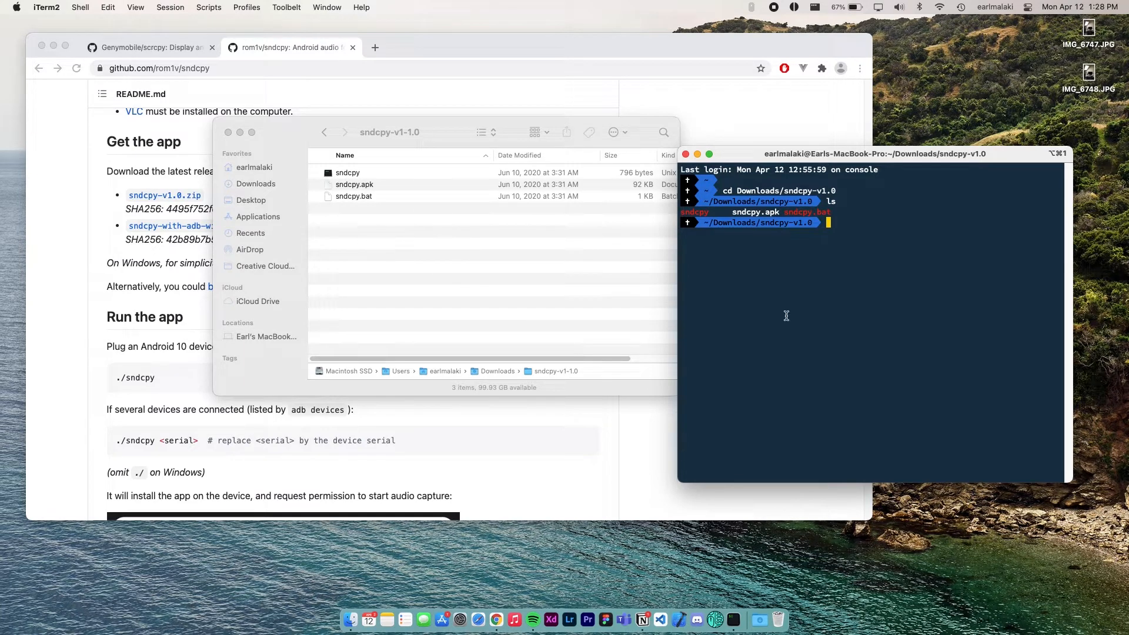
mouse_move(923, 328)
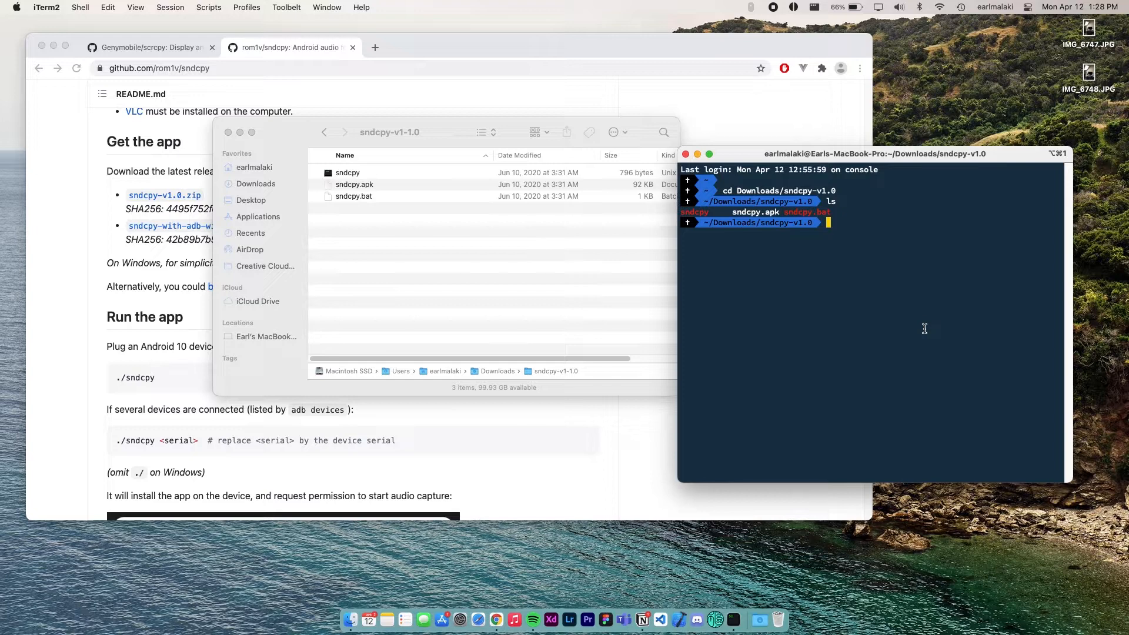
type("./sndcpy")
type("wireless")
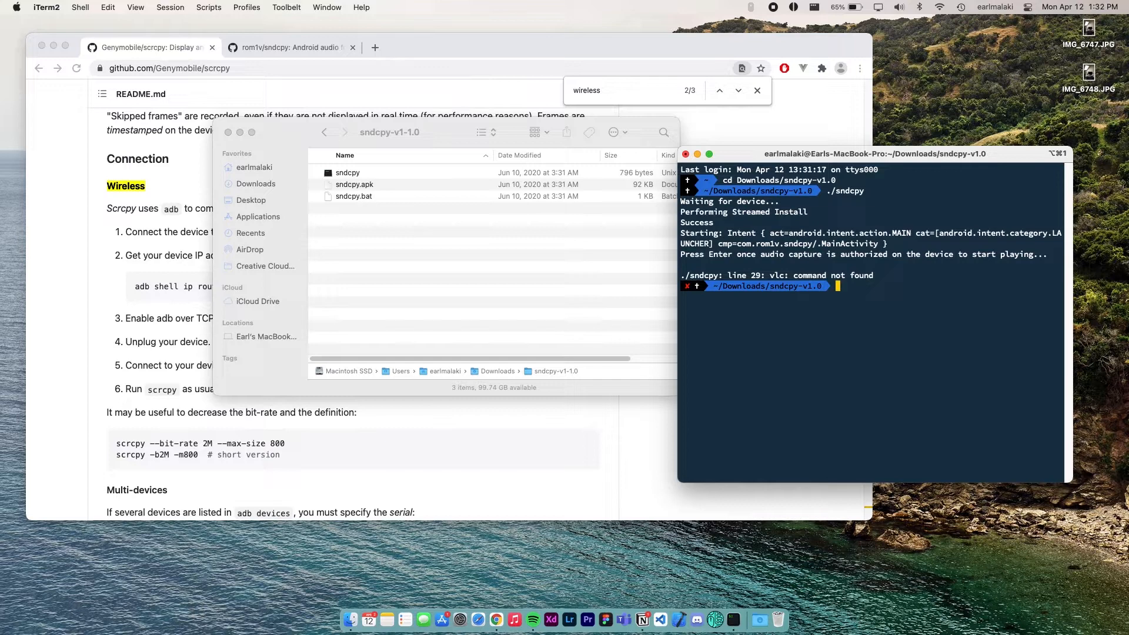
Export VLC=/Applications/VLC.app/Contents/MacOS/VLC in the terminal.
type("export VLC=/Applications/VLC.app/Contents/MacOS/VLC")
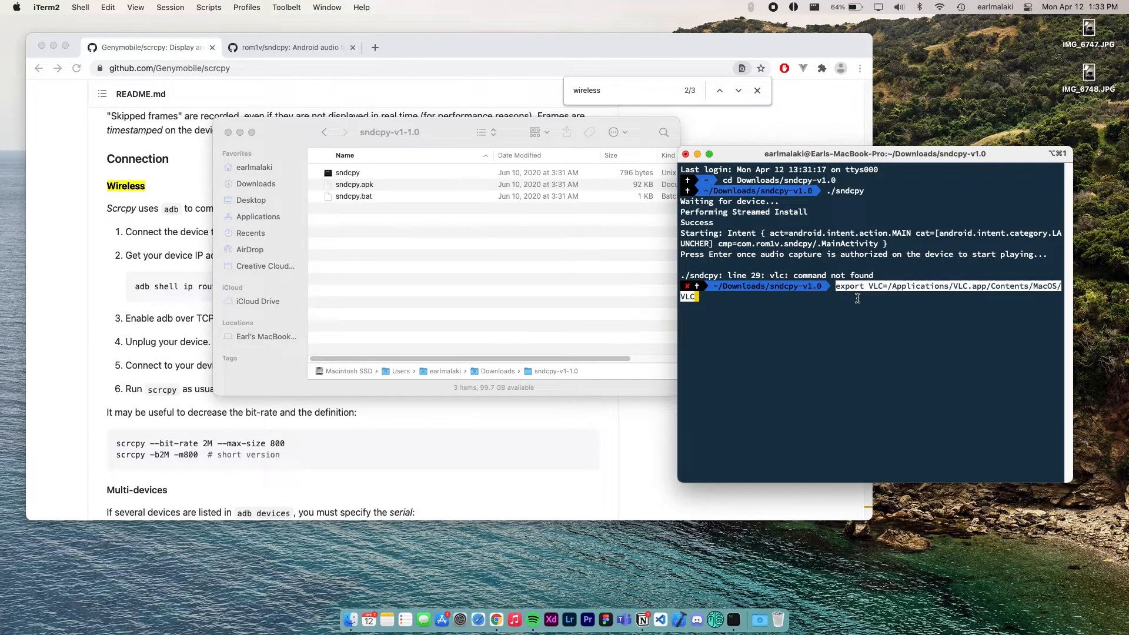
key("enter")
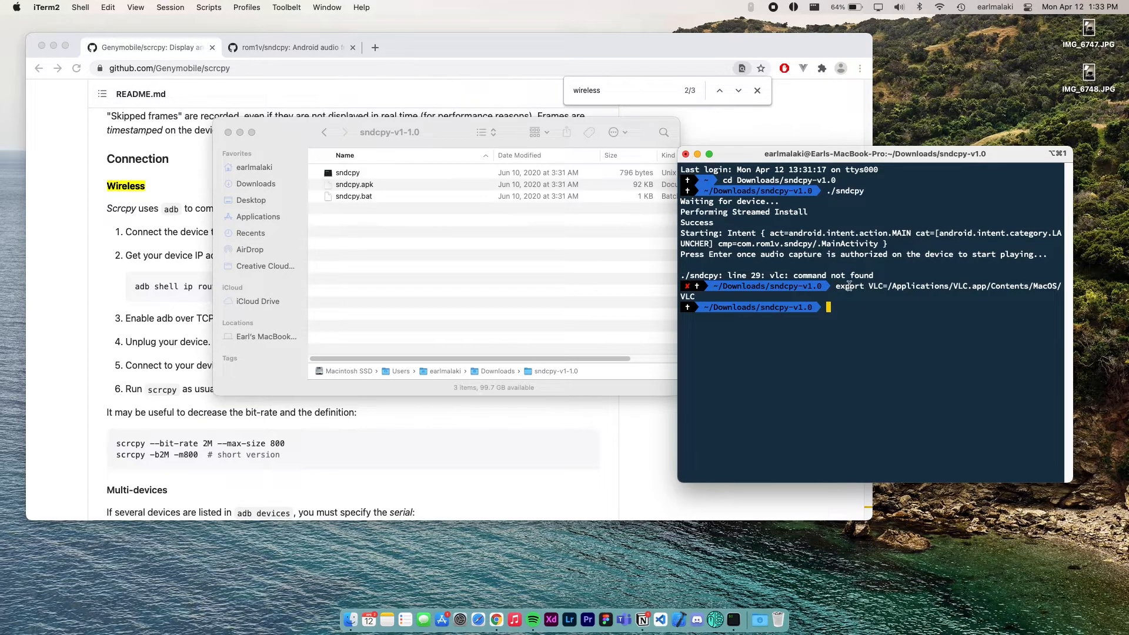
mouse_move(1042, 289)
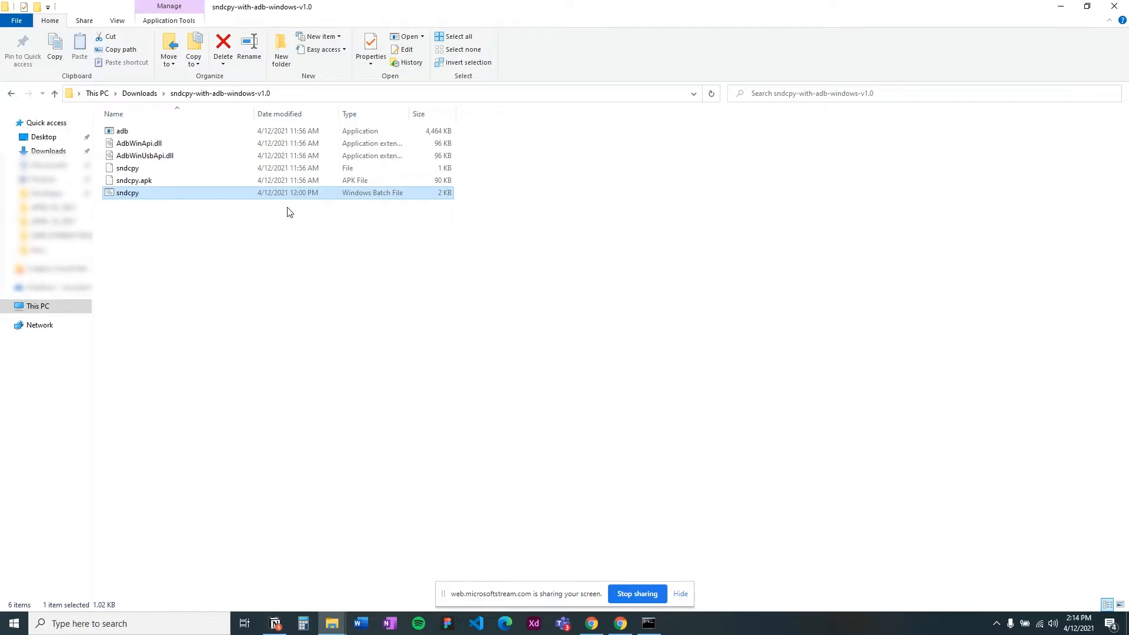
Open sndcpy.bat from the Downloads folder for editing in Notepad.
left_click(346, 242)
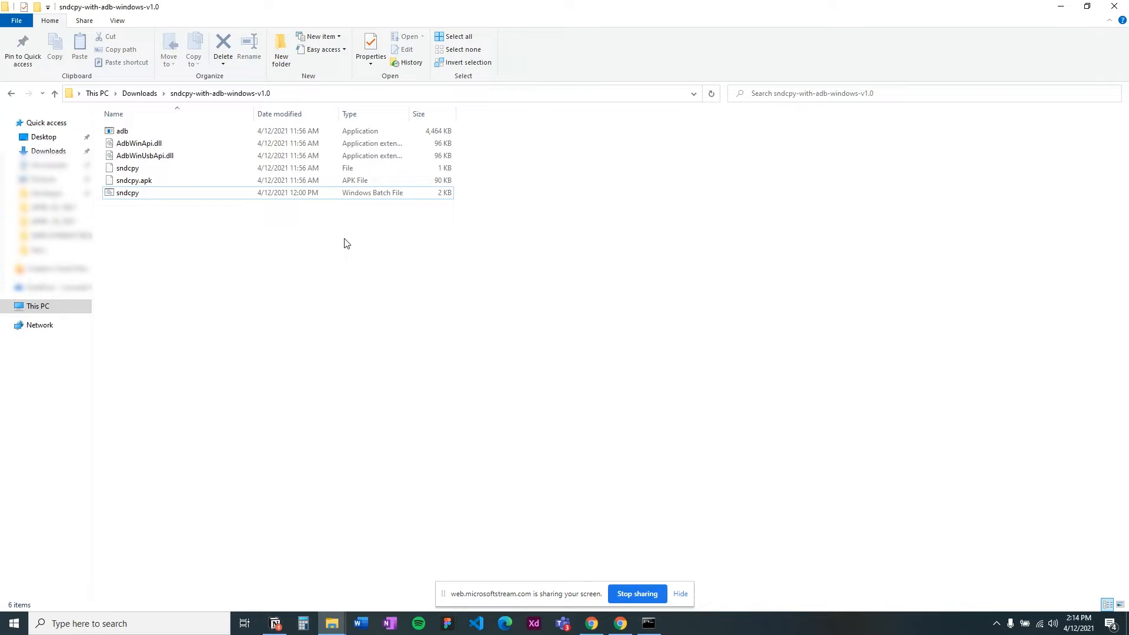
mouse_move(500, 10)
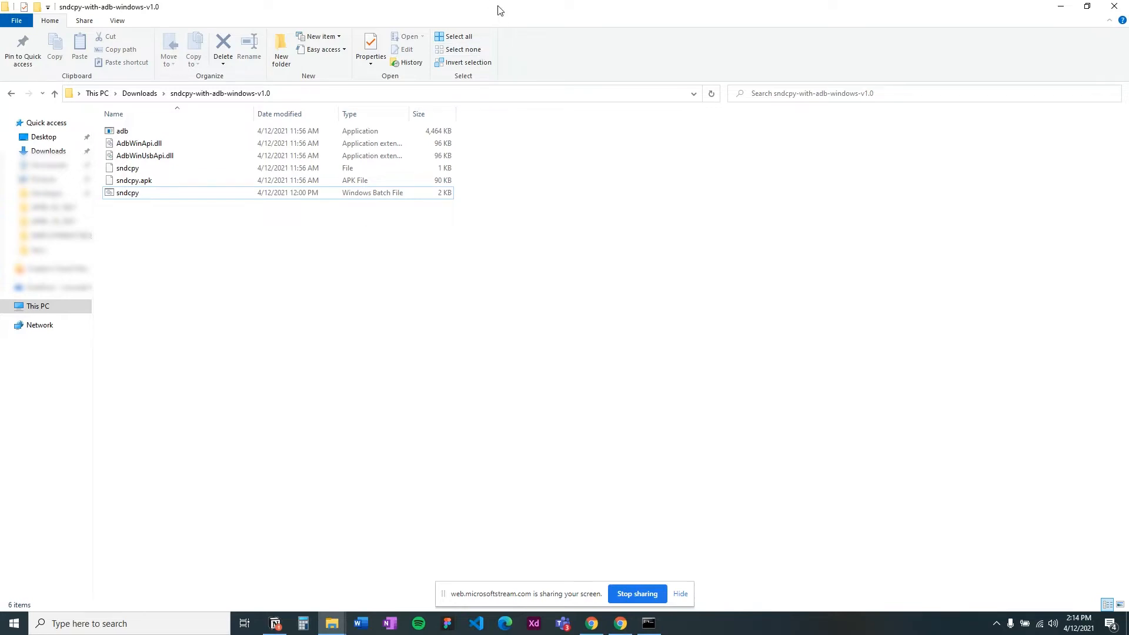
left_click(127, 192)
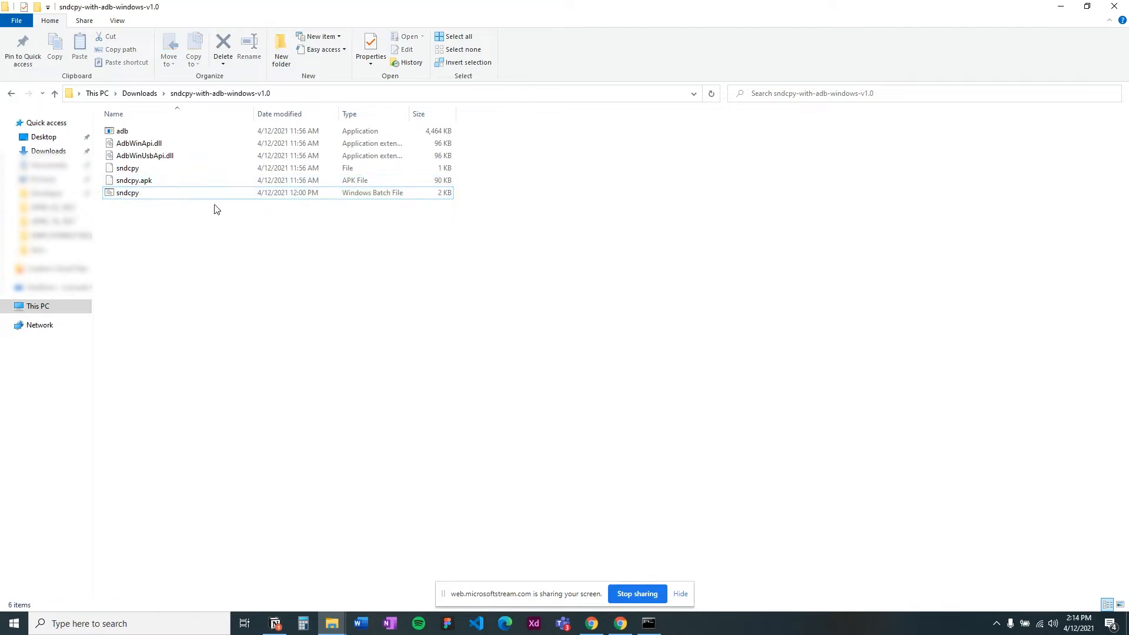
right_click(127, 192)
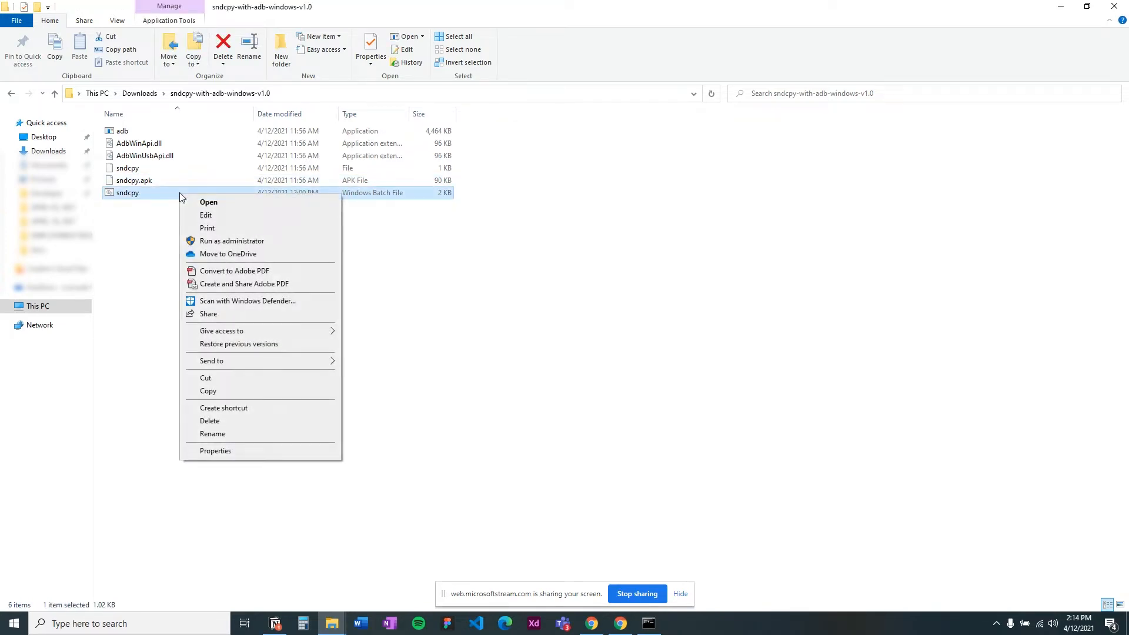
left_click(206, 215)
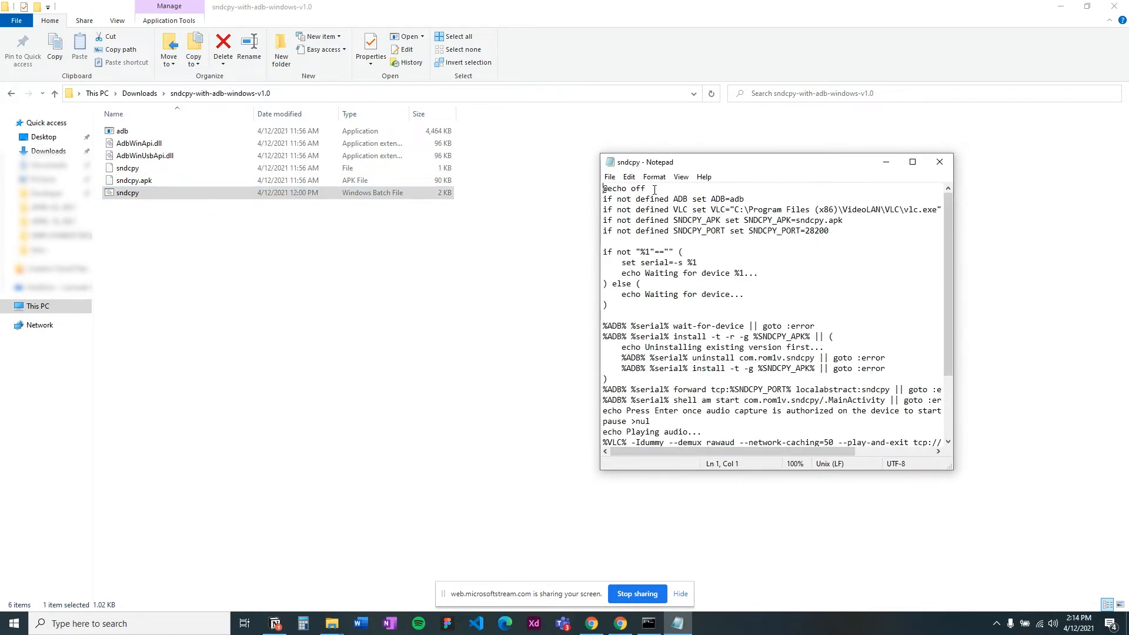
Edit the '(x86)' part of the VLC path on line 3 of sndcpy.bat.
left_click(828, 209)
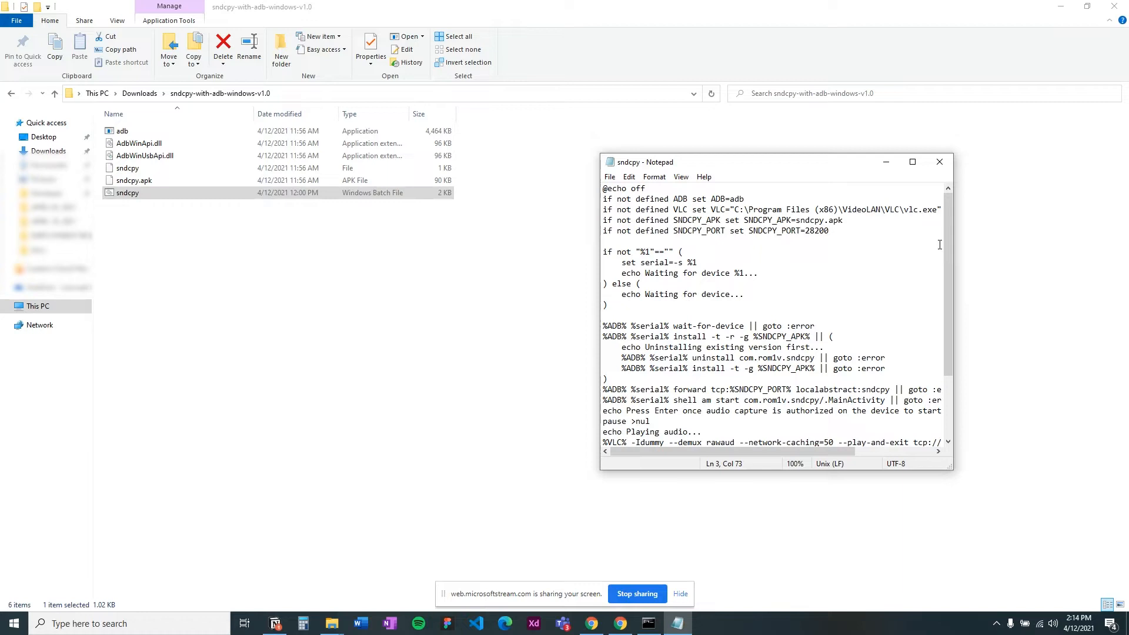
triple_click(771, 209)
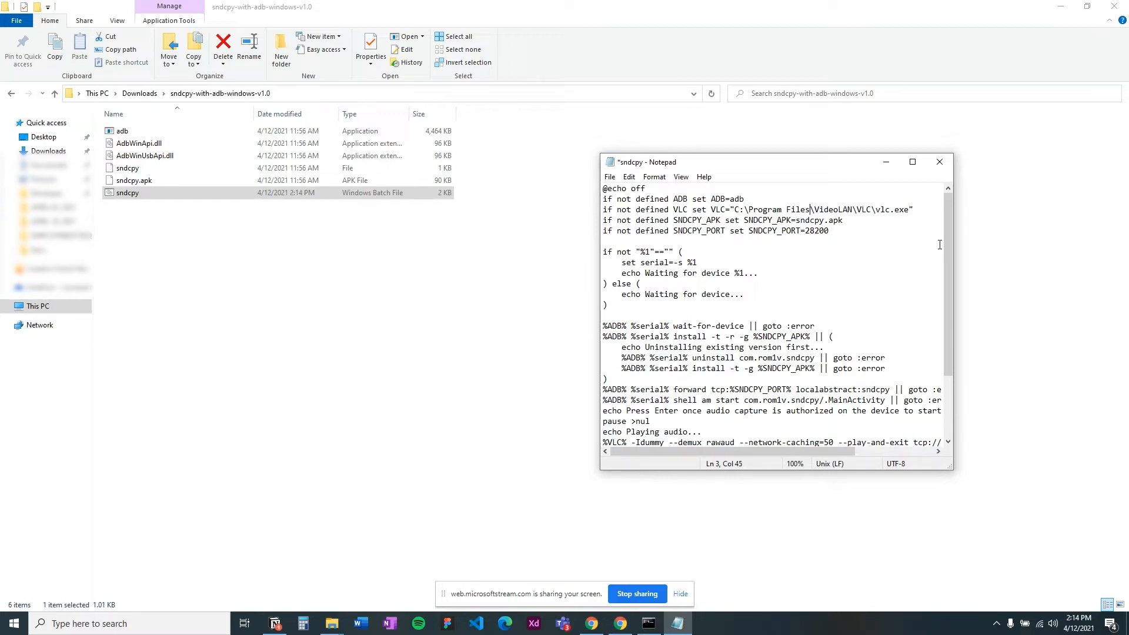
type("(x86)")
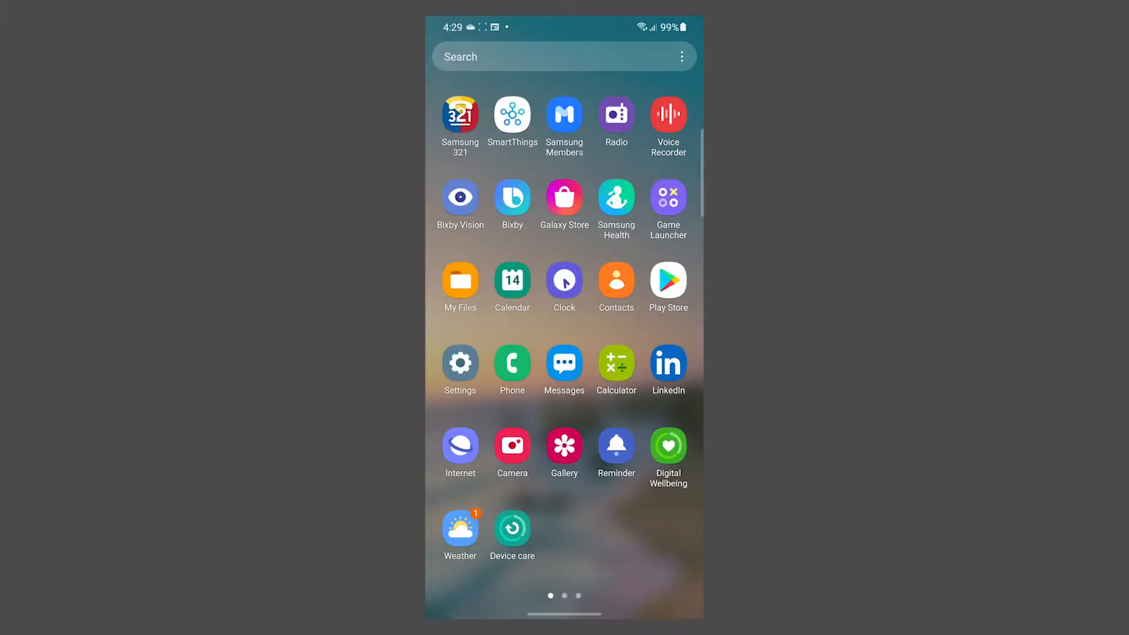
Open the phone's Settings and go to the Wi-Fi page.
left_click(459, 364)
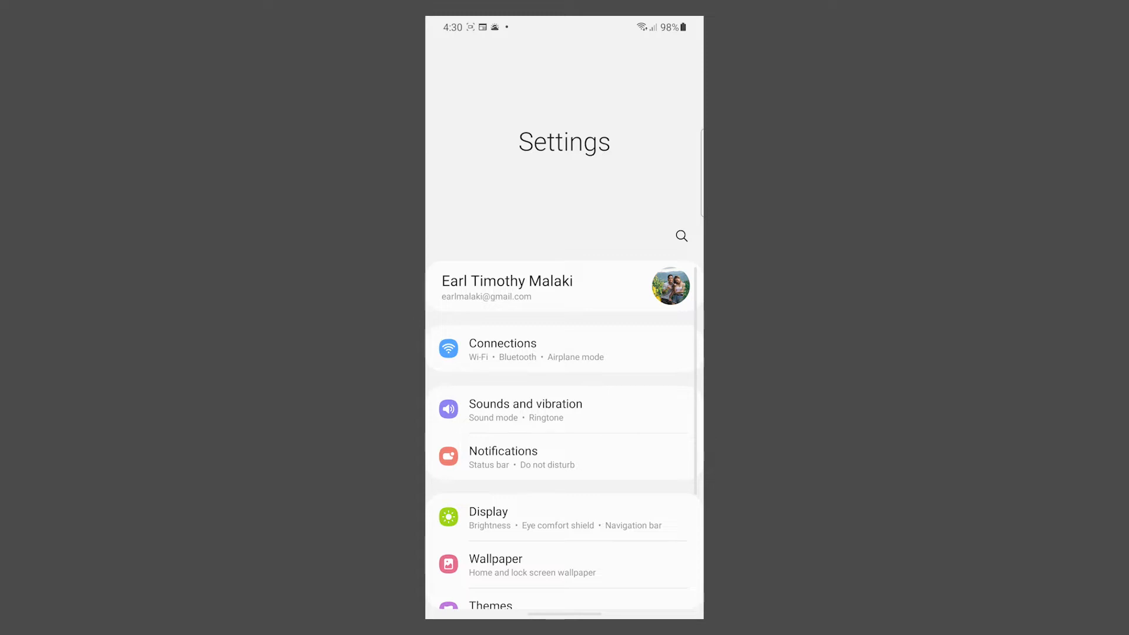
left_click(477, 356)
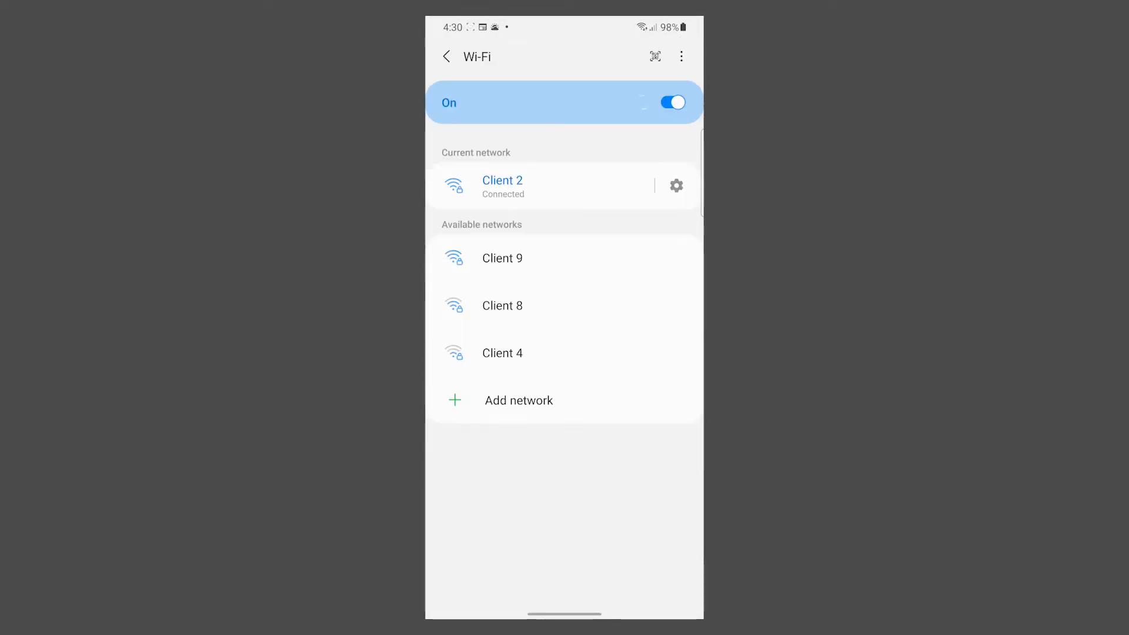